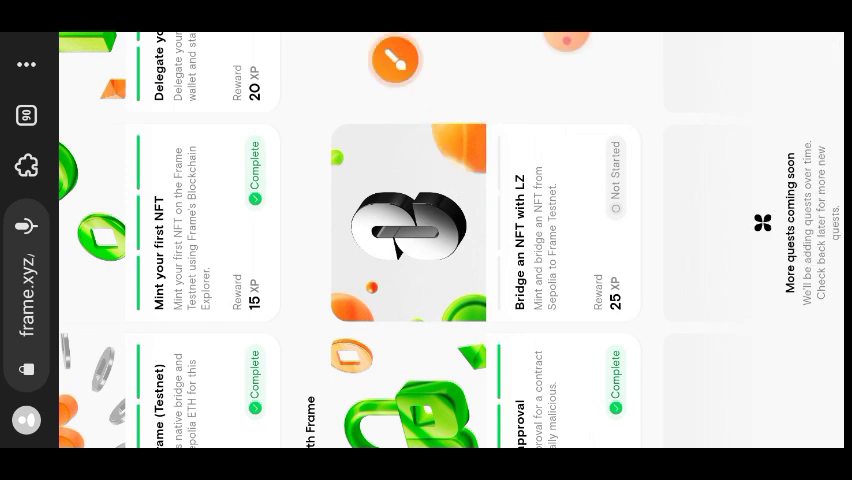
Open the 'Bridge an NFT with LZ' quest card to view its details
{"action": "left_click", "coordinate": [568, 220]}
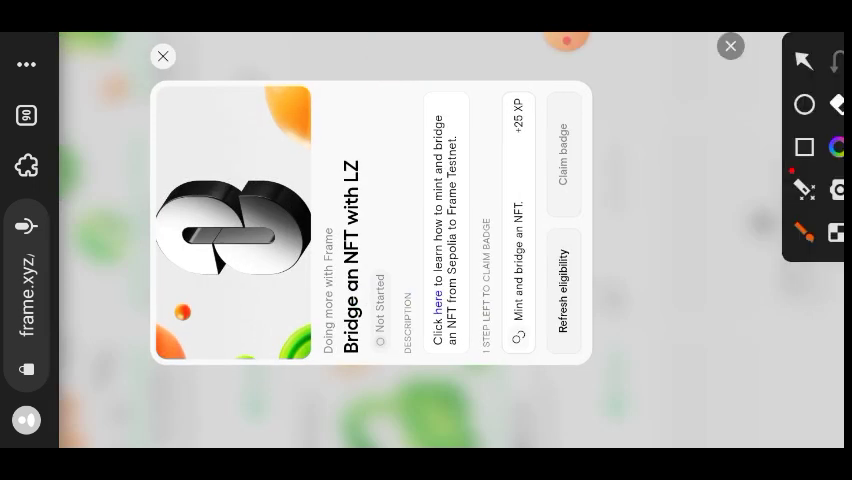
Open the LayerZero NFT bridging tutorial and approve switching the wallet to Sepolia
{"action": "left_click_drag", "start_coordinate": [448, 270], "coordinate": [448, 325]}
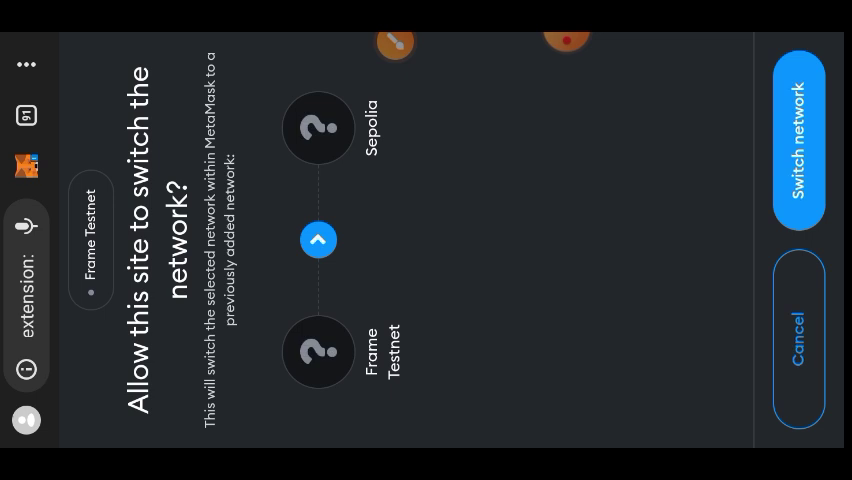
{"action": "left_click", "coordinate": [796, 128]}
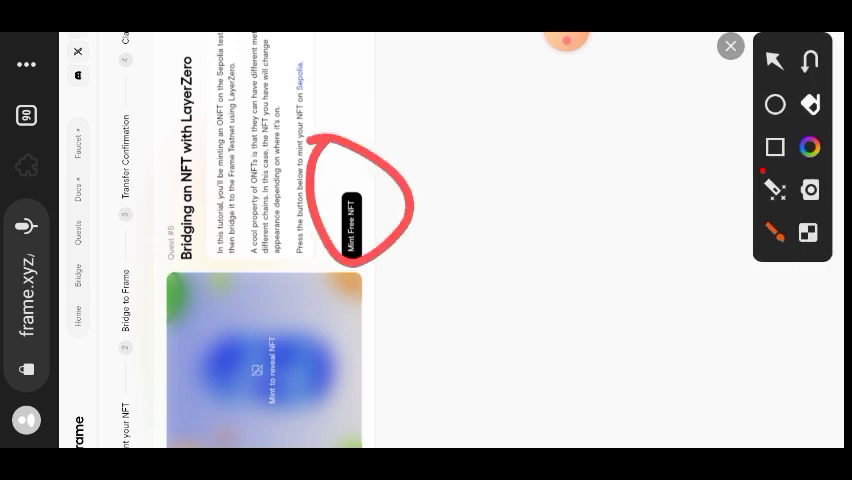
Mint the free NFT on Sepolia and wait for it to be revealed
{"action": "left_click", "coordinate": [350, 223]}
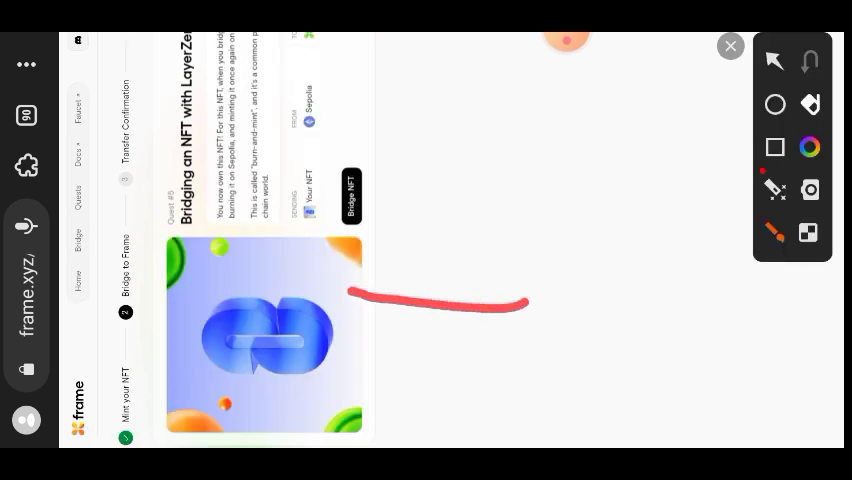
Start bridging the NFT to Frame Testnet, prompting a 0.01 SepoliaETH wallet request
{"action": "left_click", "coordinate": [730, 46]}
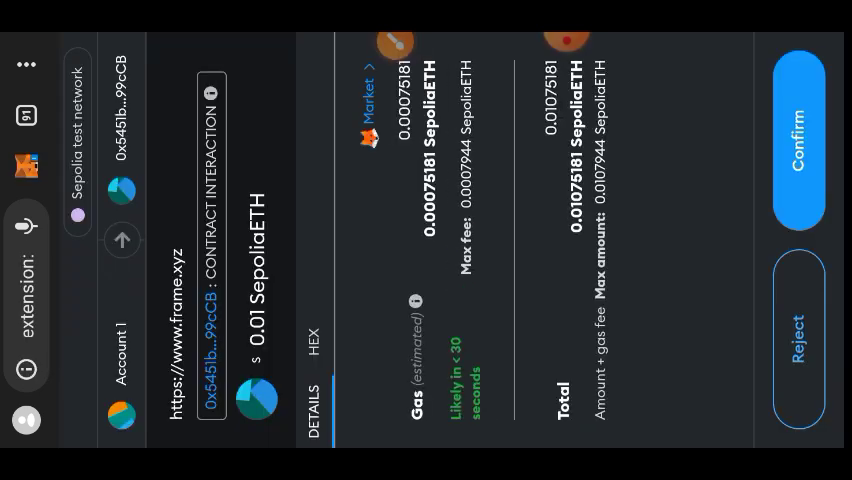
Approve the 0.01 SepoliaETH bridge transaction and wait for the NFT to reach Frame
{"action": "left_click", "coordinate": [798, 130]}
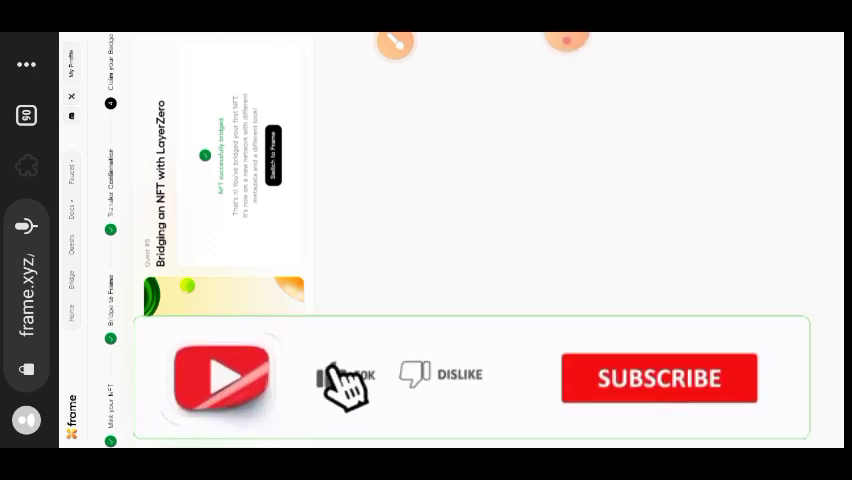
Switch the wallet network to Frame Testnet, approving the change in MetaMask
{"action": "left_click", "coordinate": [659, 378]}
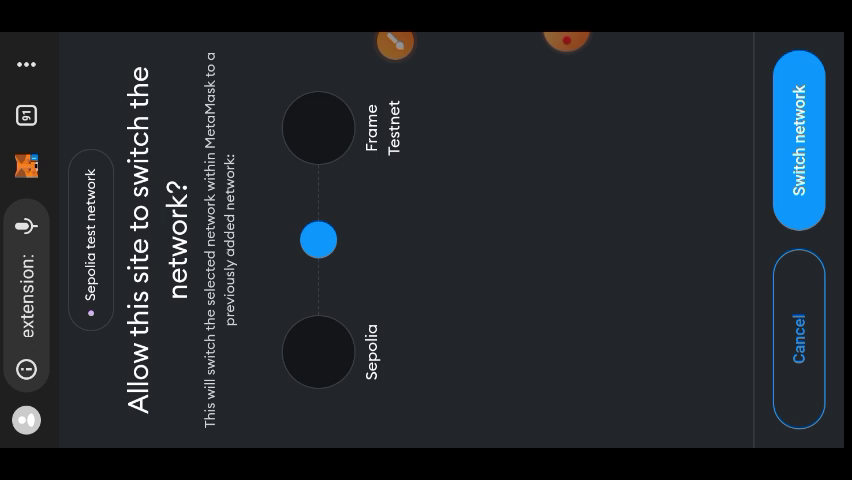
{"action": "left_click", "coordinate": [803, 134]}
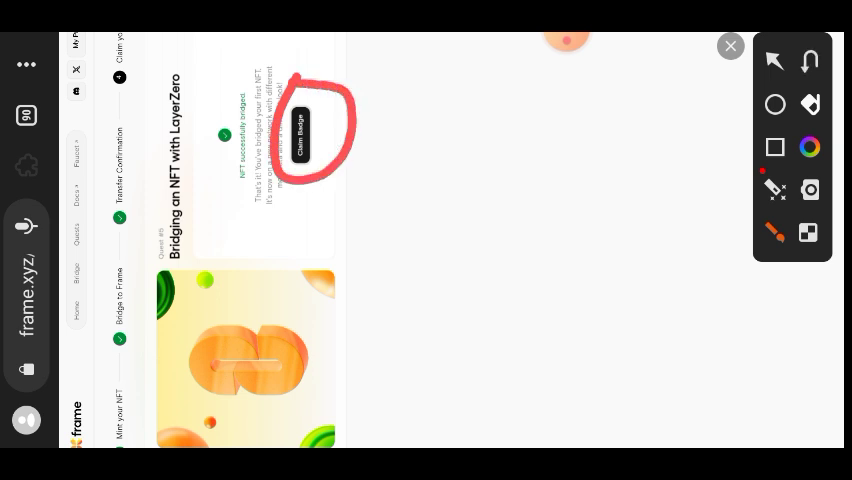